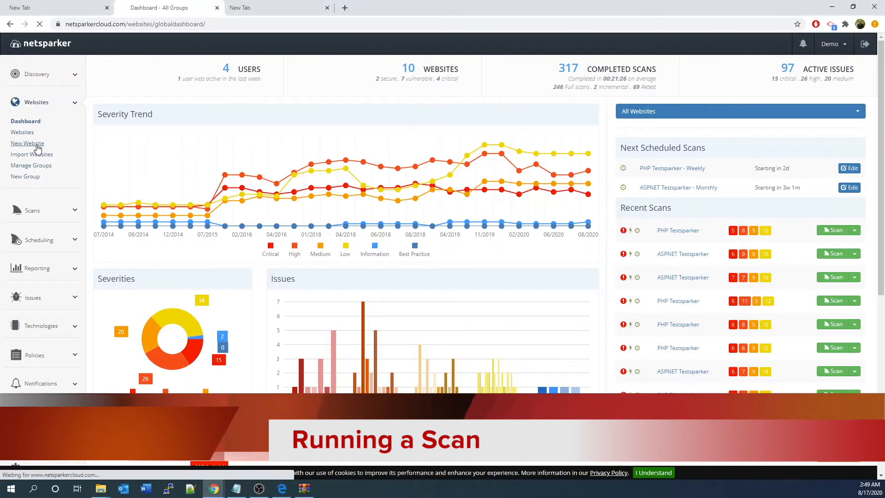
- Create website 'test-website' using the suggested demo-vul herokuapp API address
{"action": "left_click", "coordinate": [27, 143]}
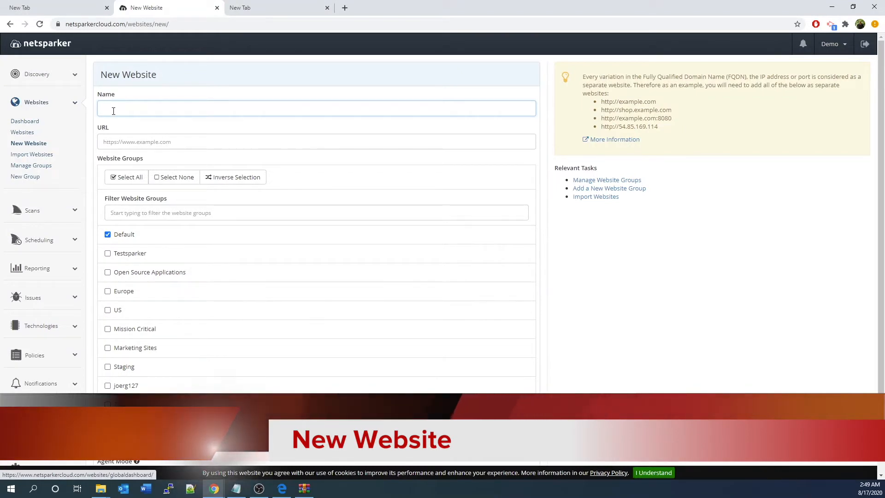
{"action": "type", "text": "test-website"}
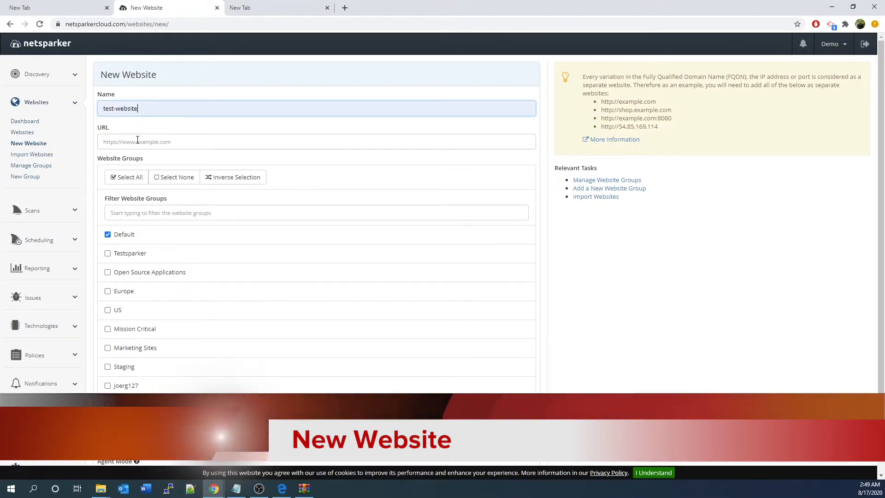
{"action": "left_click", "coordinate": [316, 141]}
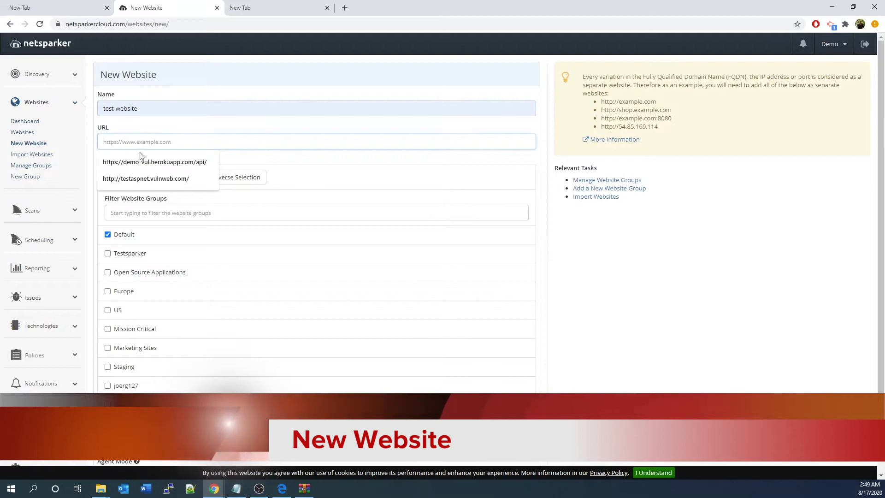
{"action": "left_click", "coordinate": [154, 162]}
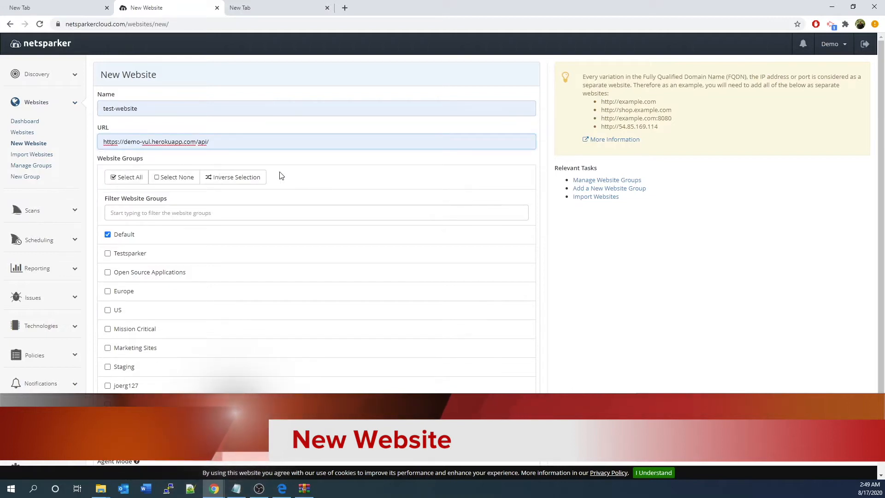
{"action": "scroll", "scroll_direction": "down", "scroll_amount": 3}
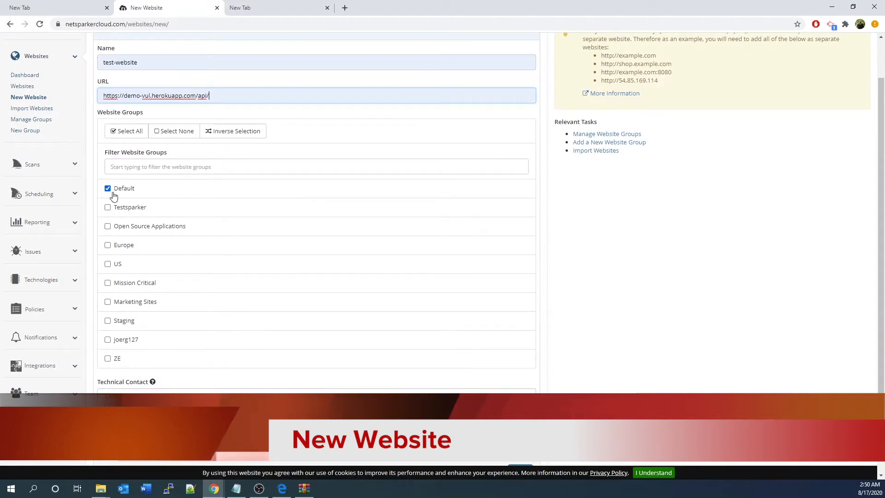
{"action": "mouse_move", "coordinate": [107, 237]}
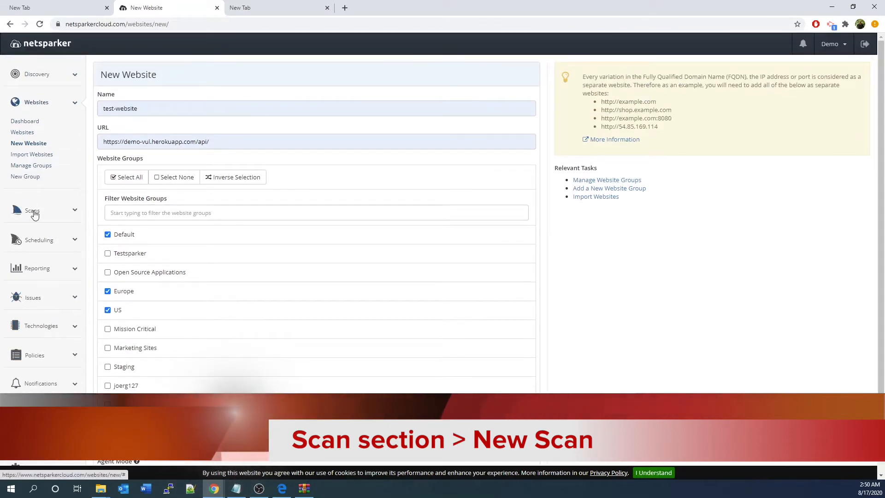
- Start a New Scan with PHP Testsparker (php.testsparker.com) as the target URL
{"action": "left_click", "coordinate": [32, 210]}
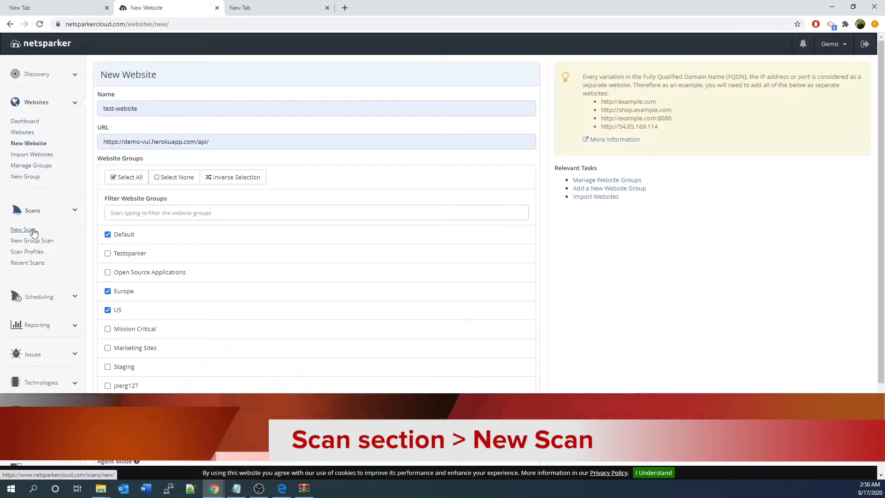
{"action": "left_click", "coordinate": [22, 229]}
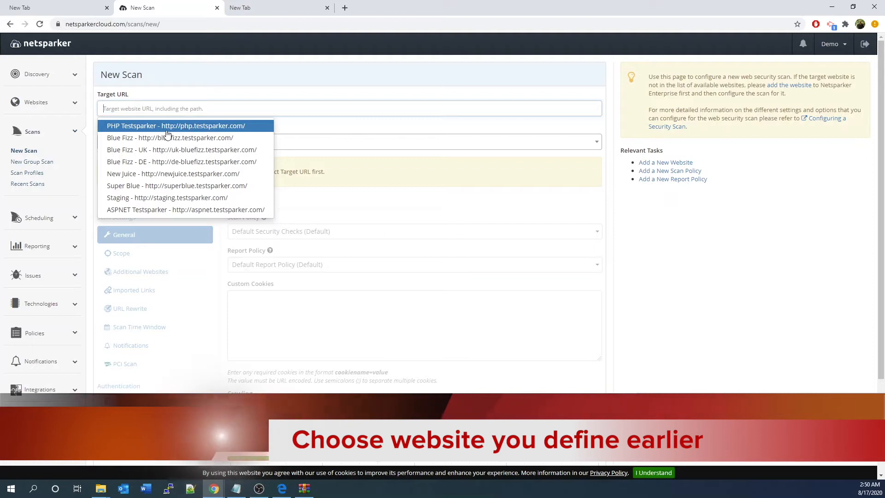
{"action": "left_click", "coordinate": [175, 125]}
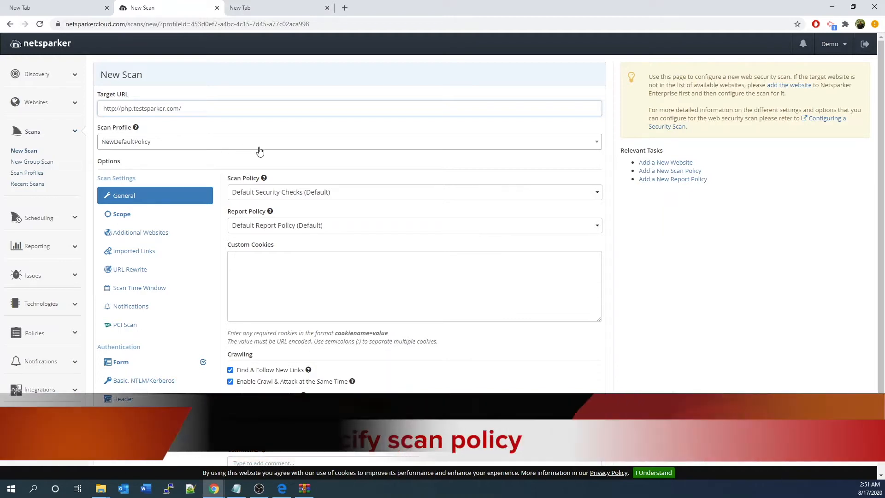
{"action": "scroll", "scroll_direction": "down", "scroll_amount": 3}
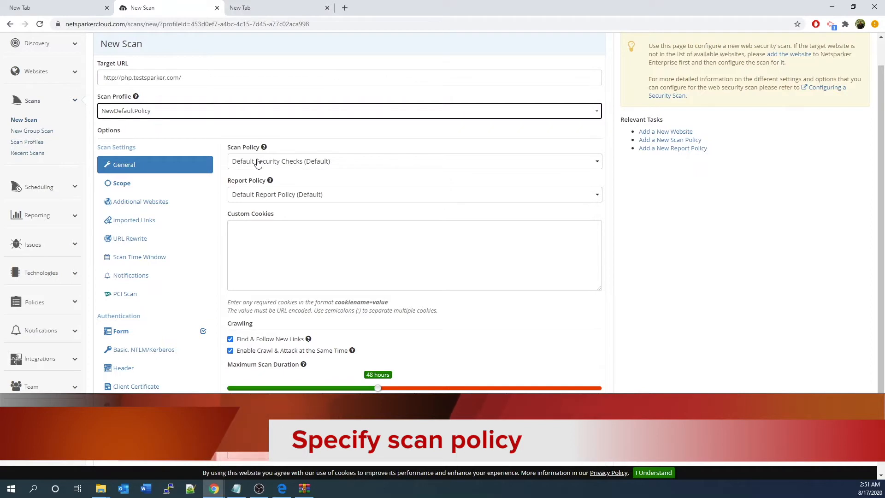
{"action": "left_click", "coordinate": [413, 160]}
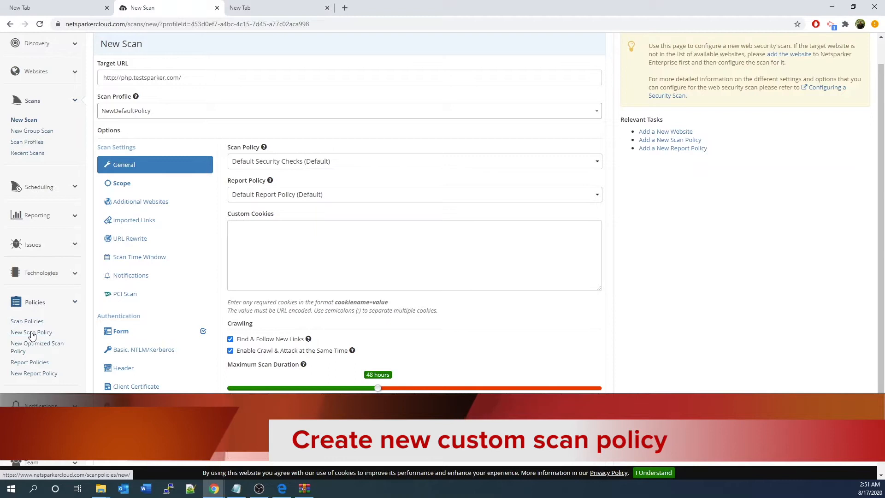
- Name a new scan policy 'test-scan-policy' and view its Security Checks list
{"action": "left_click", "coordinate": [31, 332]}
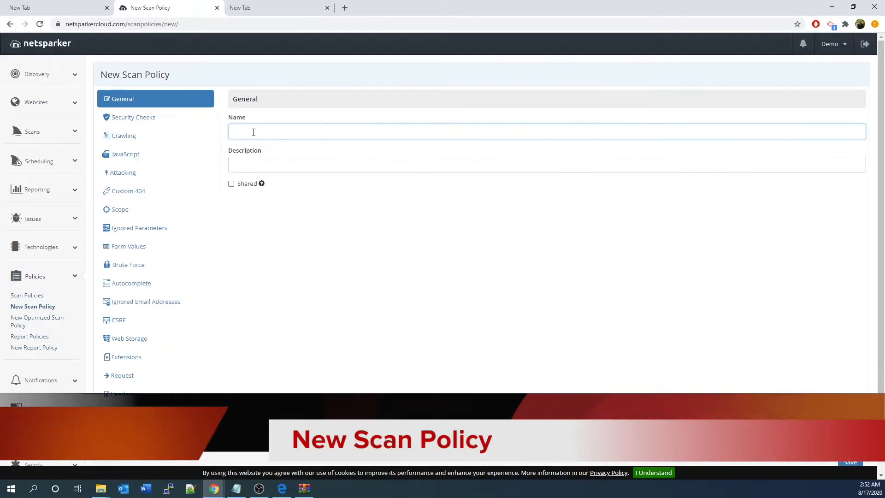
{"action": "left_click", "coordinate": [260, 131]}
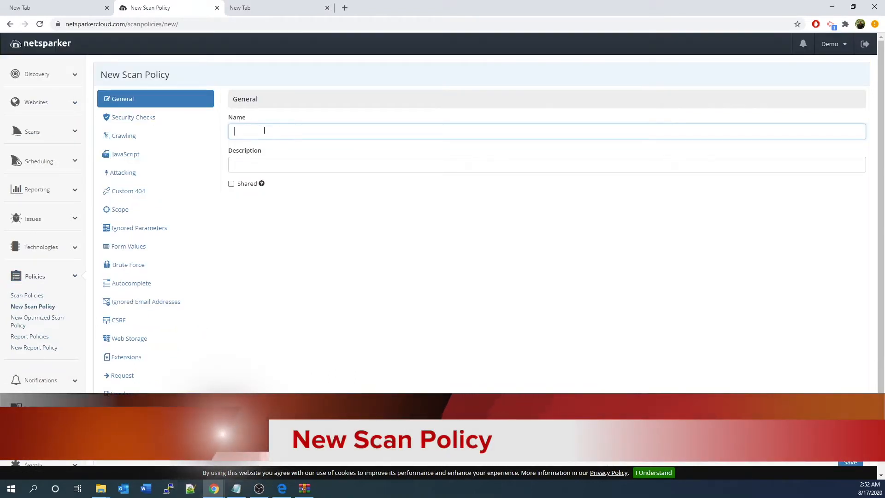
{"action": "type", "text": "test-scan-policy"}
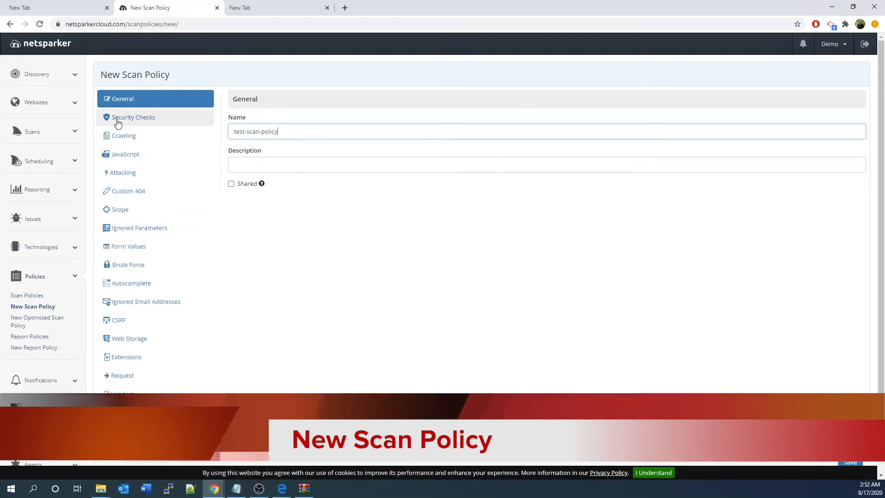
{"action": "left_click", "coordinate": [134, 117]}
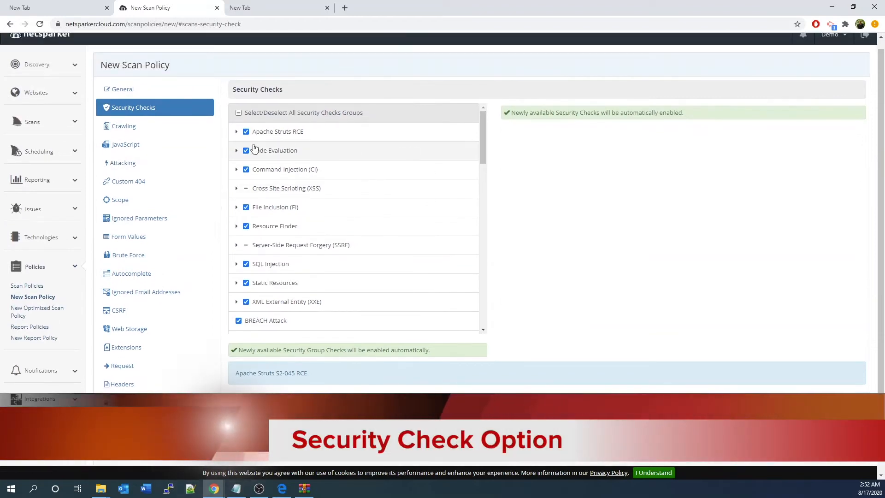
- Show the policy's Crawling settings, including the 2500 page limit
{"action": "left_click", "coordinate": [236, 132]}
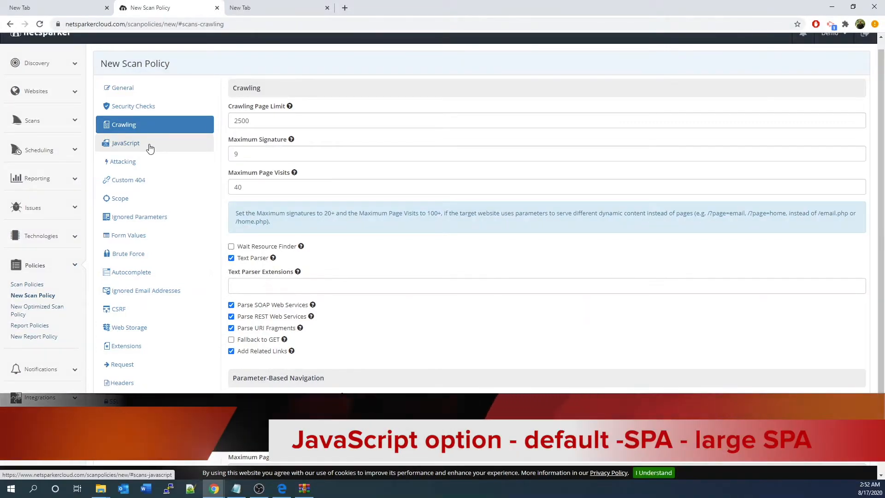
{"action": "left_click", "coordinate": [125, 143]}
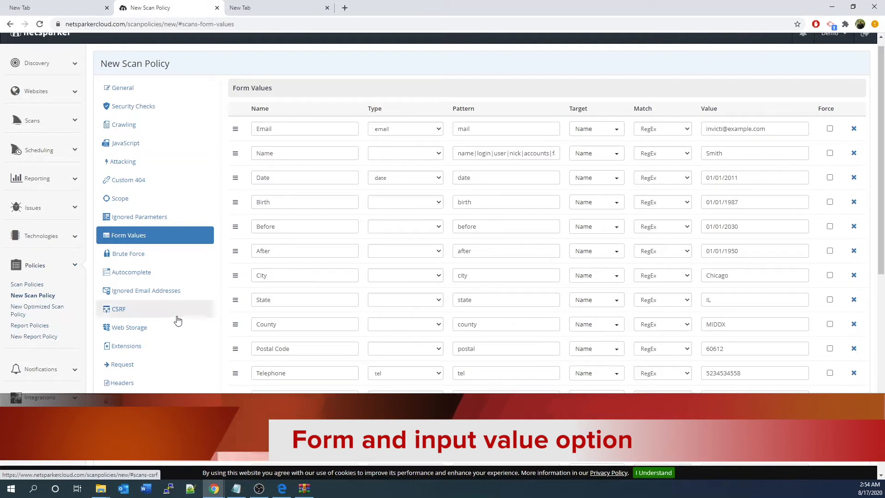
{"action": "mouse_move", "coordinate": [128, 327]}
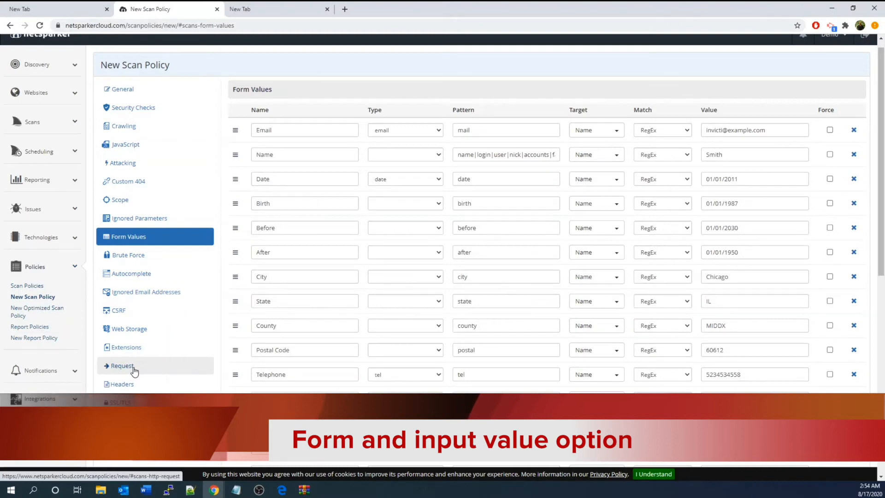
- Scroll the Form Values list to reveal the SSN, IP and URL defaults
{"action": "scroll", "scroll_direction": "down", "scroll_amount": 3}
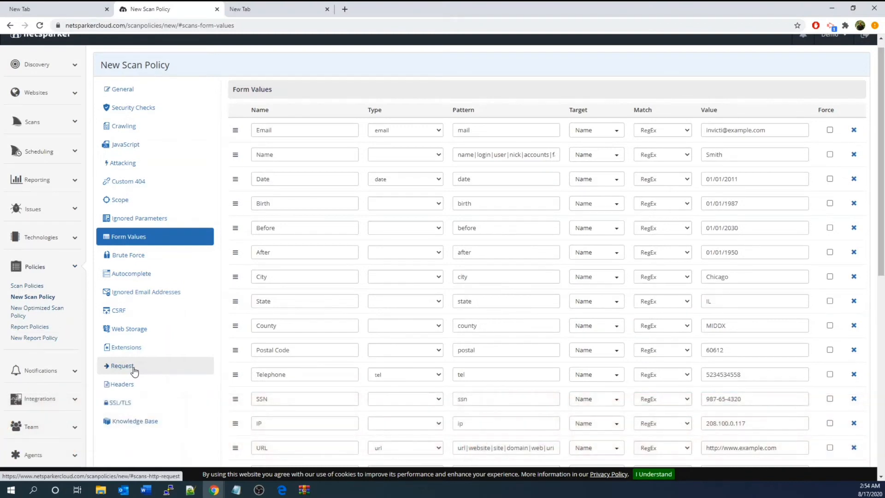
- Raise the draft policy's request rate to 49 requests per second
{"action": "left_click", "coordinate": [122, 365]}
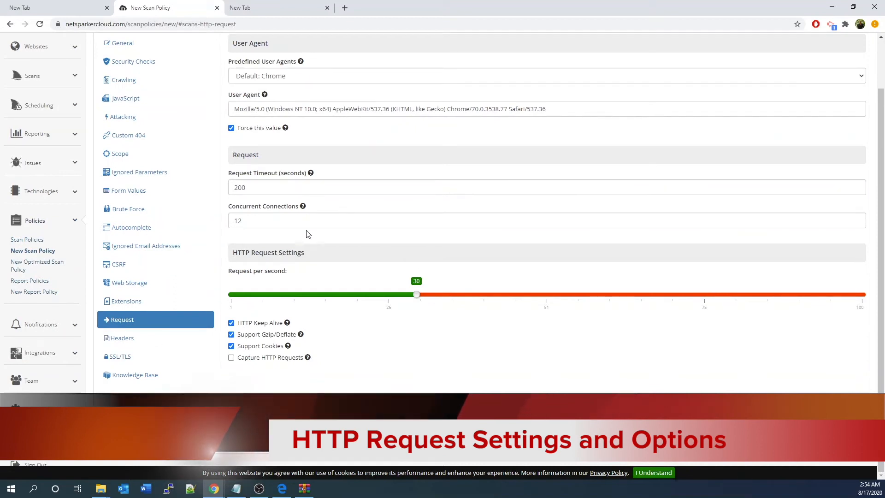
{"action": "mouse_move", "coordinate": [305, 271]}
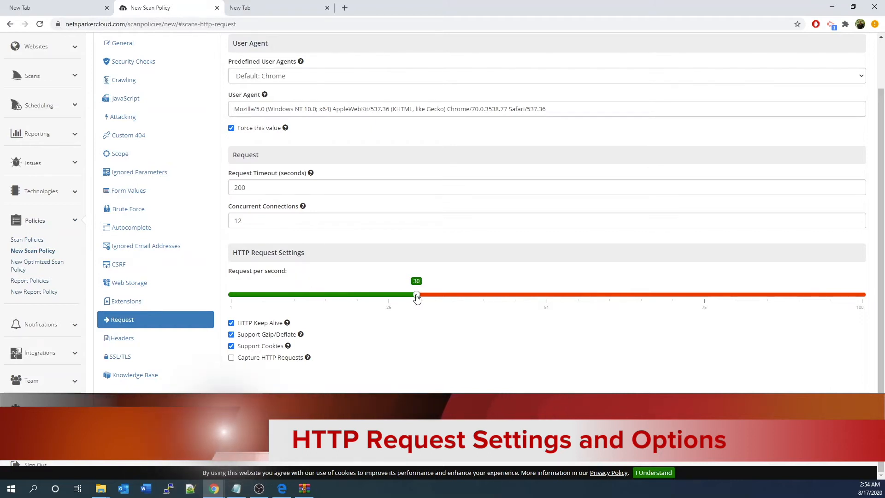
{"action": "left_click_drag", "start_coordinate": [416, 295], "coordinate": [441, 294]}
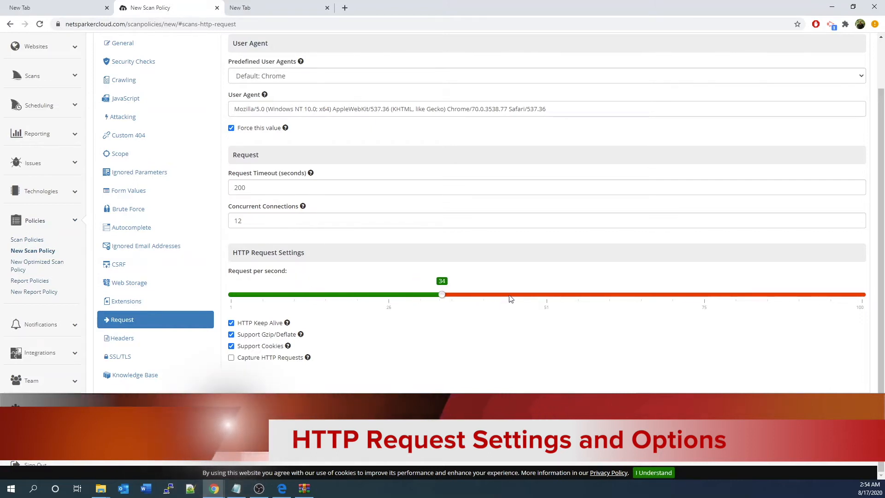
{"action": "left_click_drag", "start_coordinate": [442, 294], "coordinate": [537, 294]}
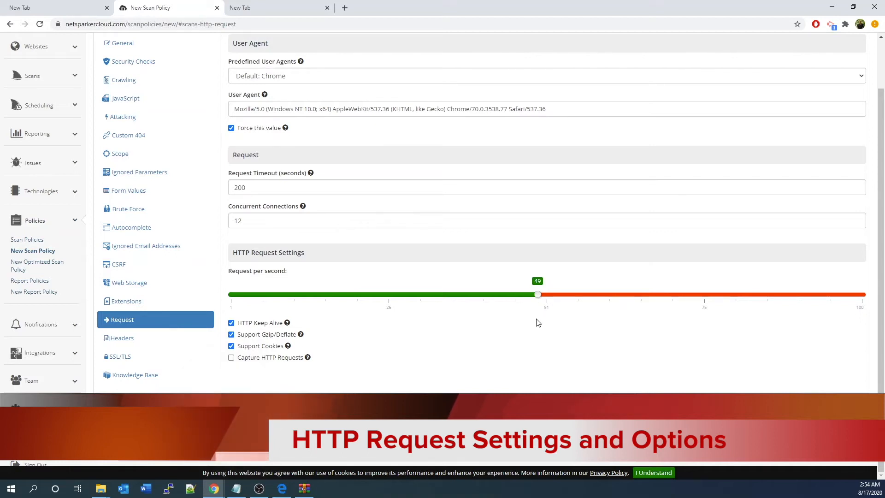
{"action": "mouse_move", "coordinate": [363, 376]}
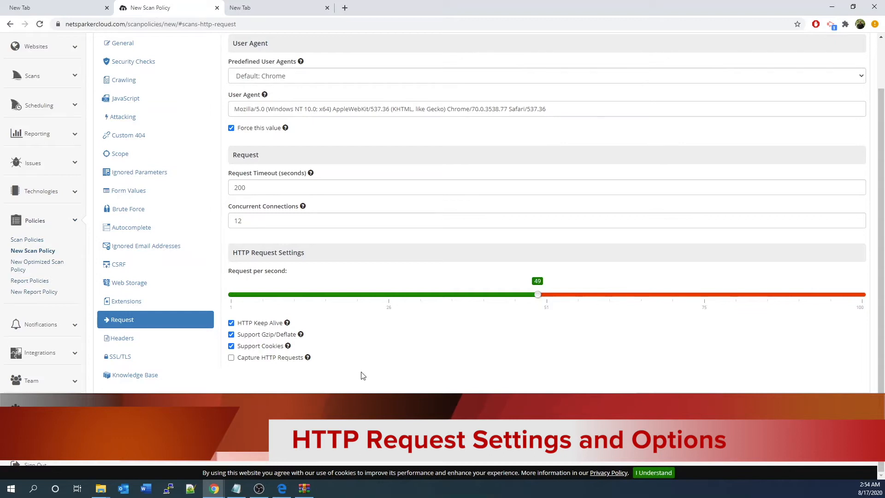
{"action": "mouse_move", "coordinate": [169, 300]}
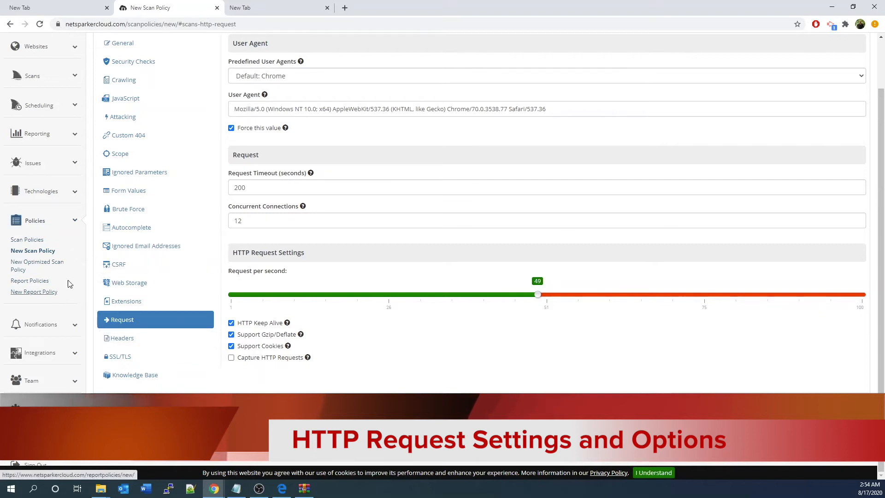
{"action": "left_click", "coordinate": [32, 75]}
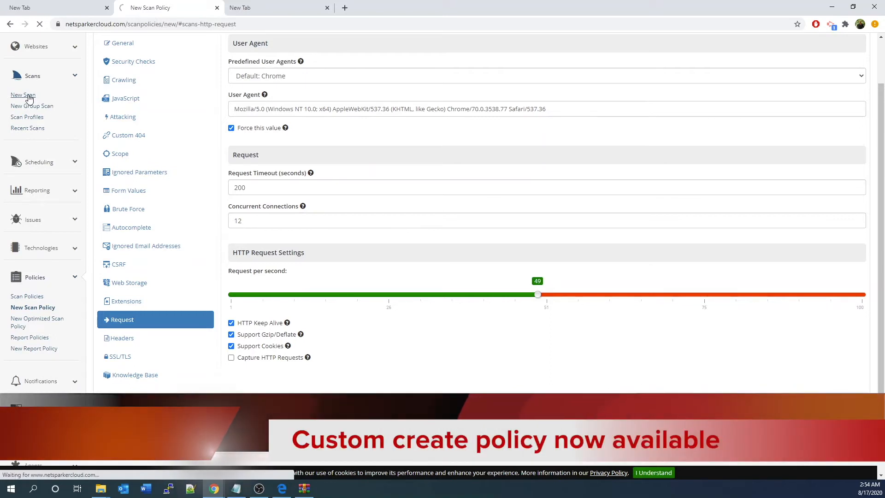
- Reopen New Scan for php.testsparker.com and begin a New Optimized Scan Policy
{"action": "left_click", "coordinate": [23, 95]}
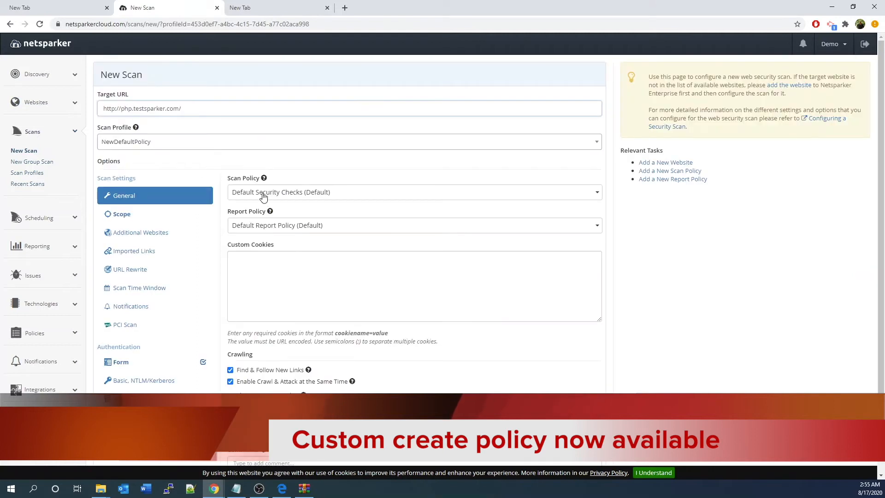
{"action": "left_click", "coordinate": [412, 192]}
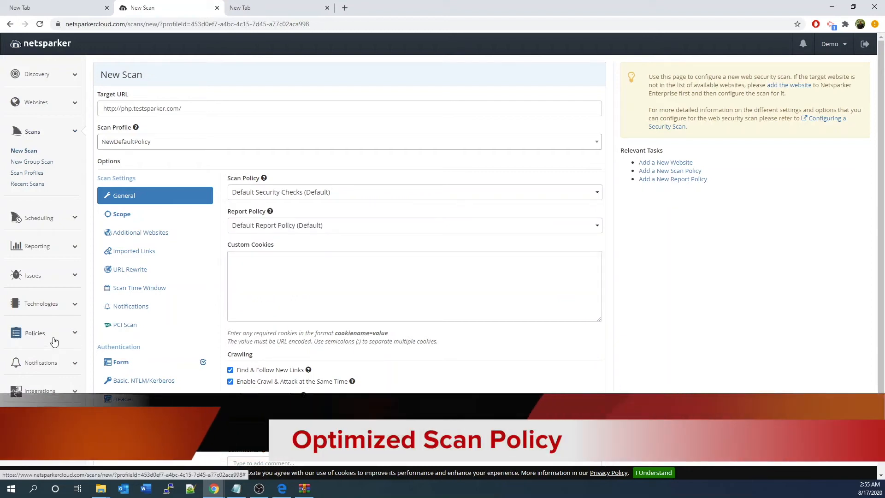
{"action": "left_click", "coordinate": [35, 332]}
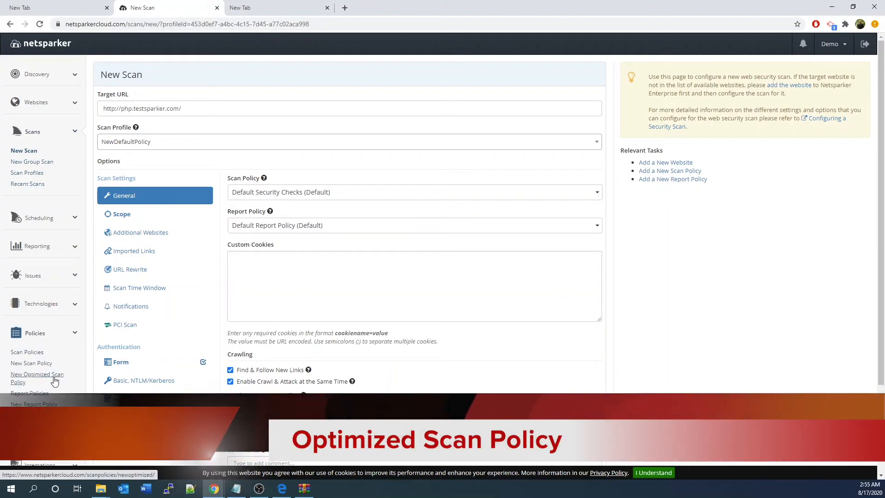
{"action": "left_click", "coordinate": [37, 377]}
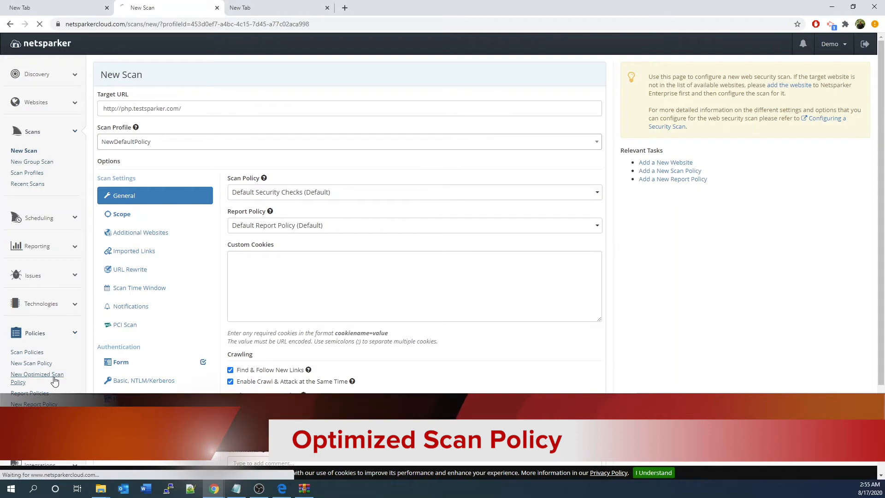
- Run the policy optimizer, adding Java application servers and excluding Oracle databases
{"action": "left_click", "coordinate": [37, 375]}
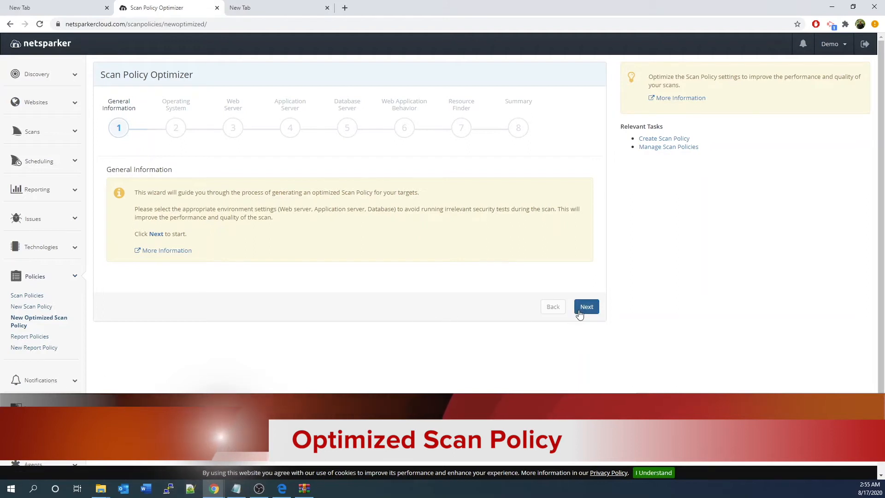
{"action": "left_click", "coordinate": [586, 307]}
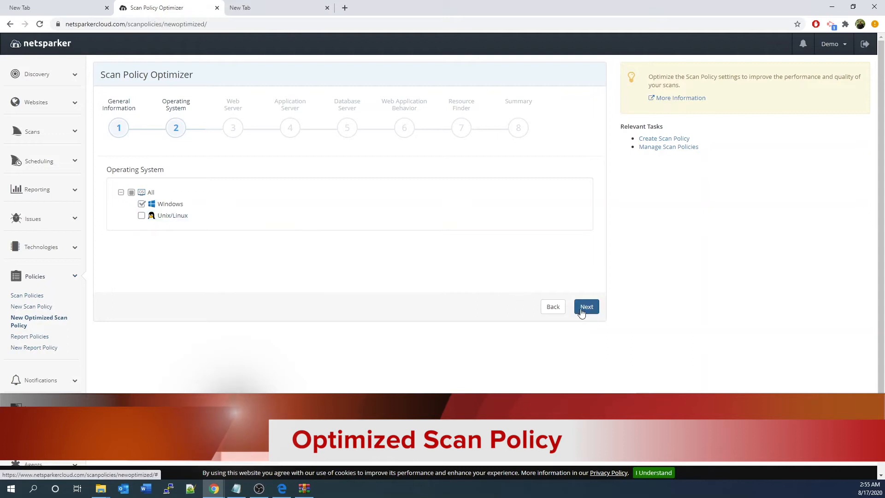
{"action": "left_click", "coordinate": [586, 306]}
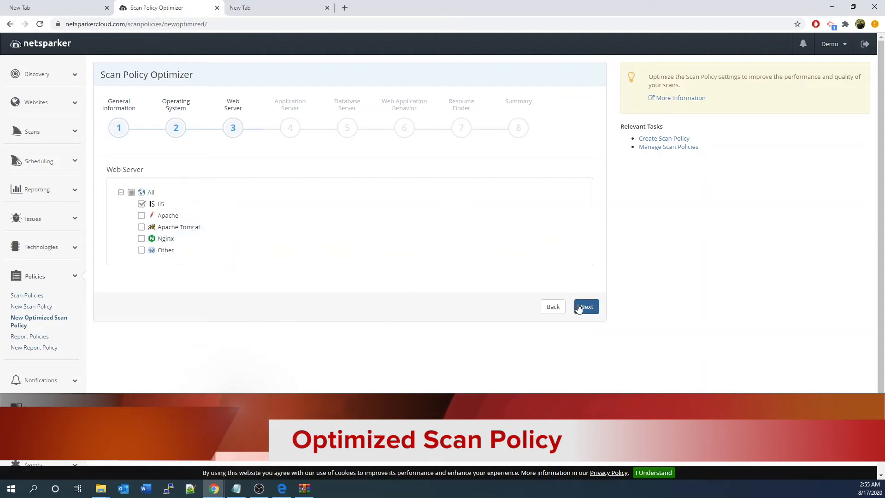
{"action": "left_click", "coordinate": [585, 307]}
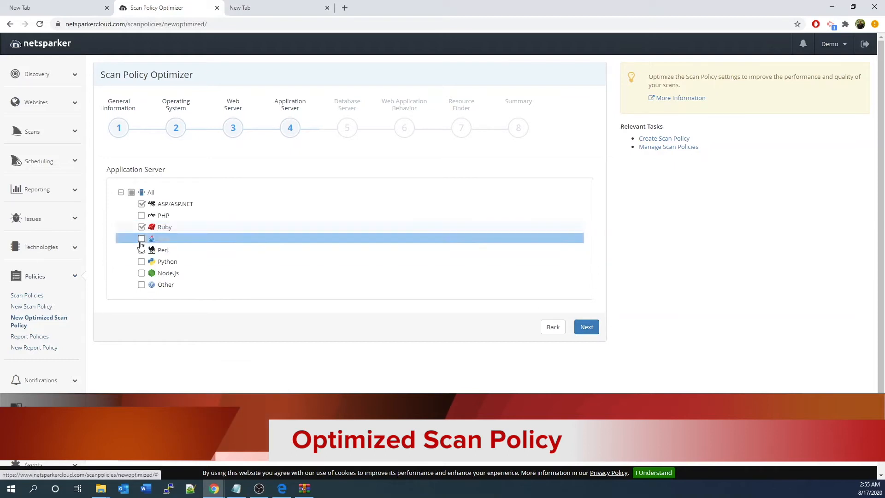
{"action": "left_click", "coordinate": [141, 238]}
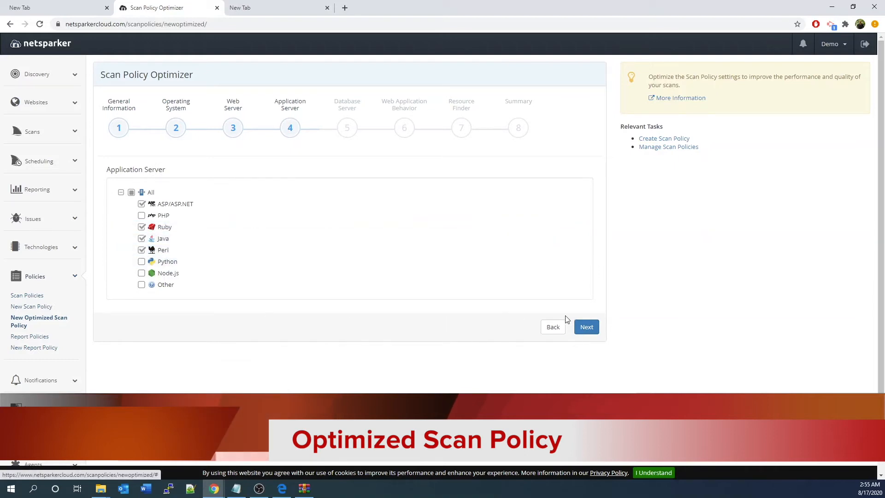
{"action": "left_click", "coordinate": [586, 326]}
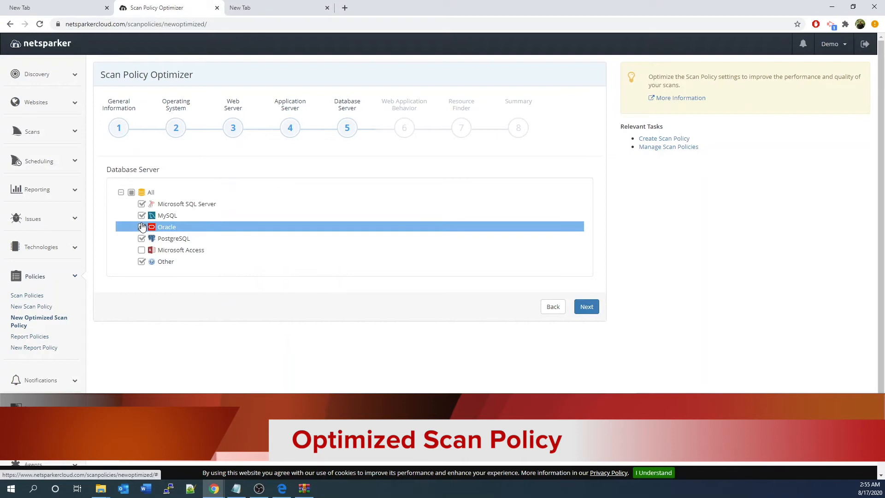
{"action": "left_click", "coordinate": [142, 226]}
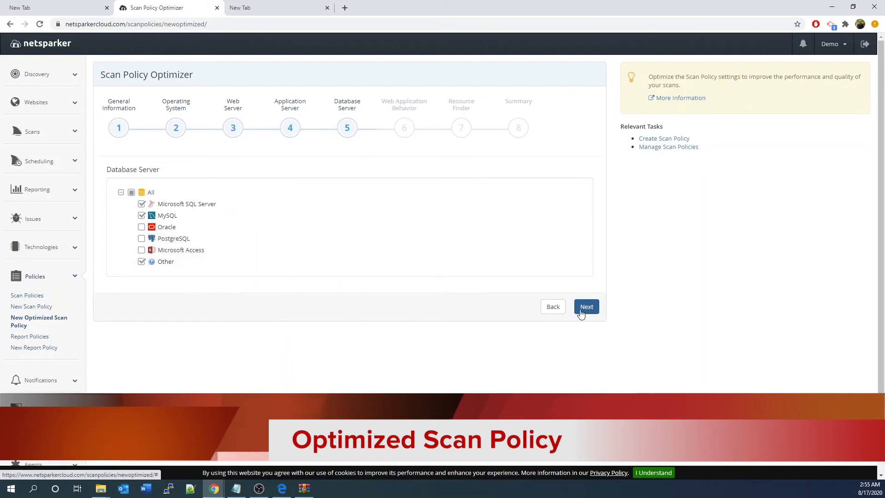
{"action": "left_click", "coordinate": [586, 307]}
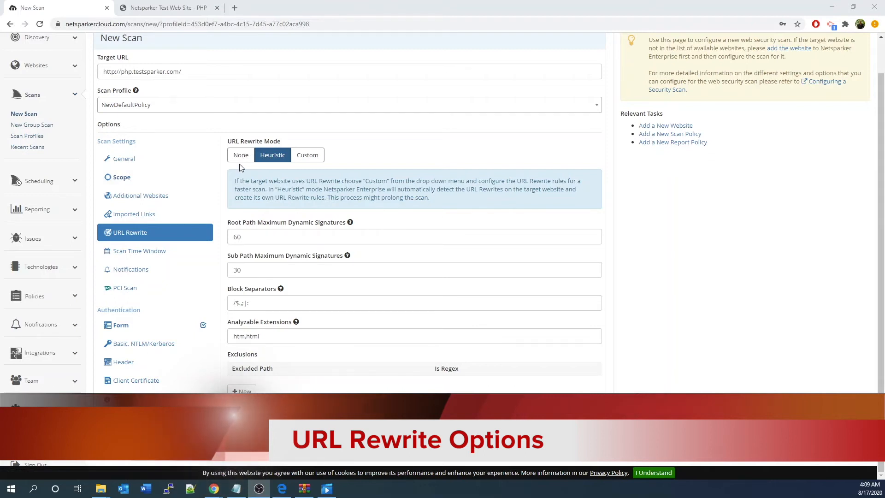
{"action": "mouse_move", "coordinate": [138, 250]}
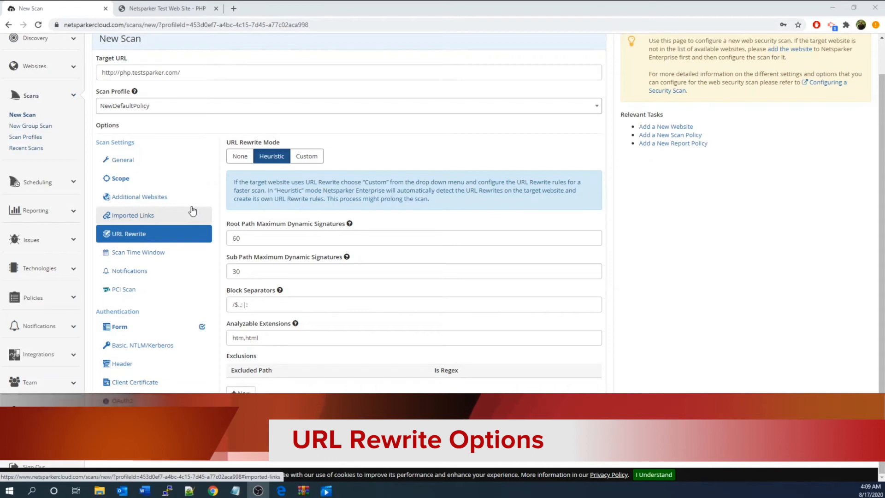
- Enable the Scan Time Window with 09:00–18:00 weekday windows
{"action": "left_click", "coordinate": [138, 251]}
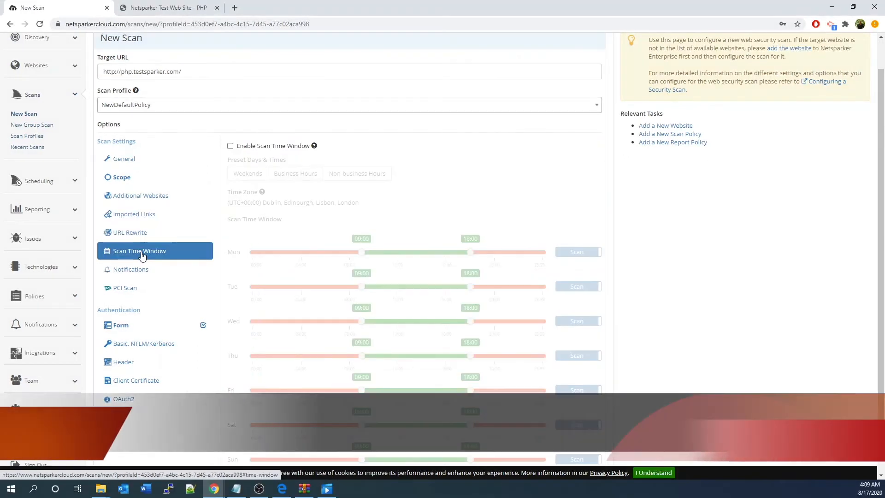
{"action": "left_click", "coordinate": [230, 146]}
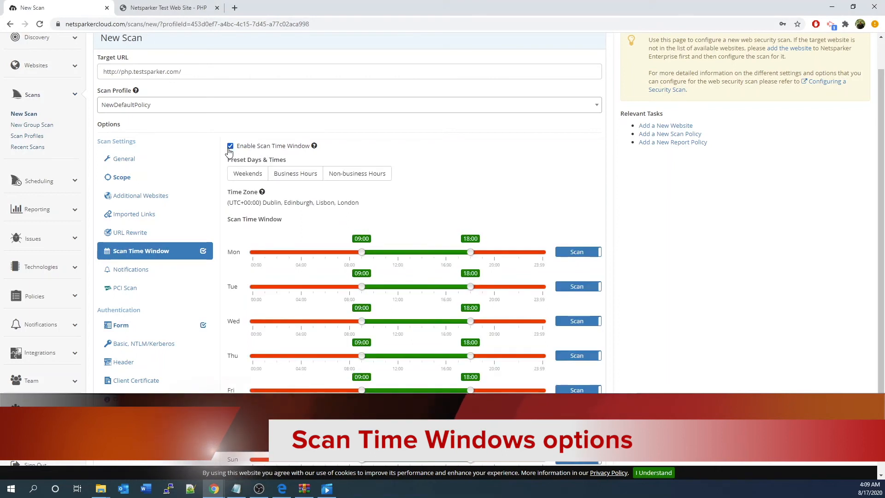
{"action": "mouse_move", "coordinate": [322, 227]}
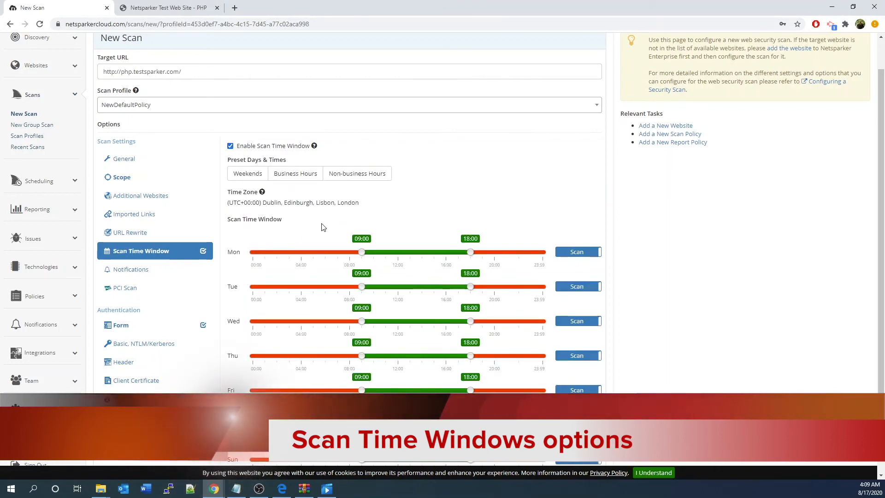
{"action": "mouse_move", "coordinate": [379, 246]}
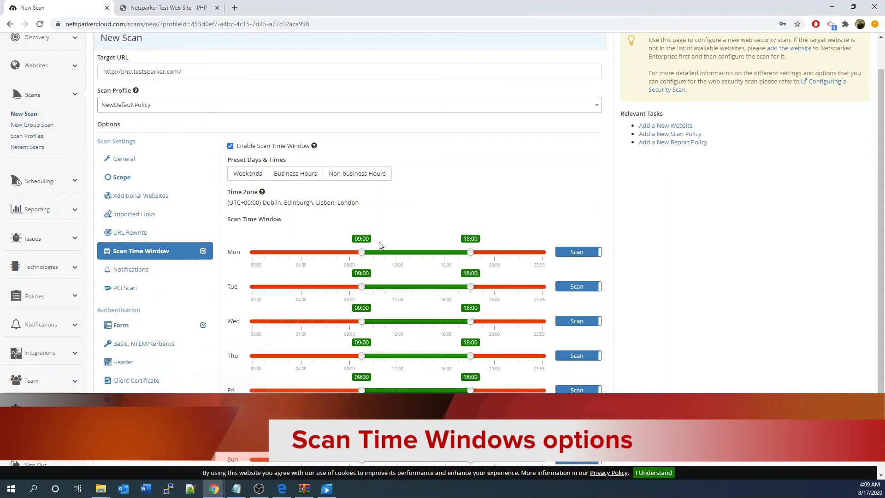
{"action": "mouse_move", "coordinate": [314, 251]}
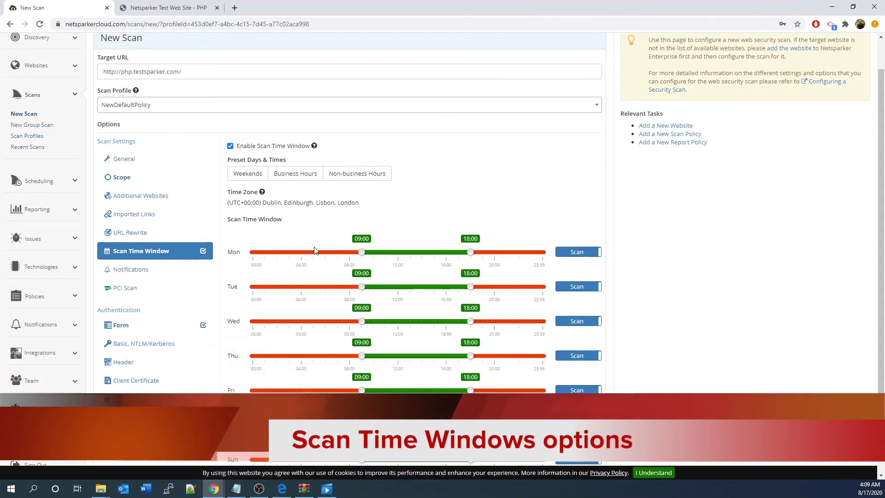
{"action": "mouse_move", "coordinate": [318, 251]}
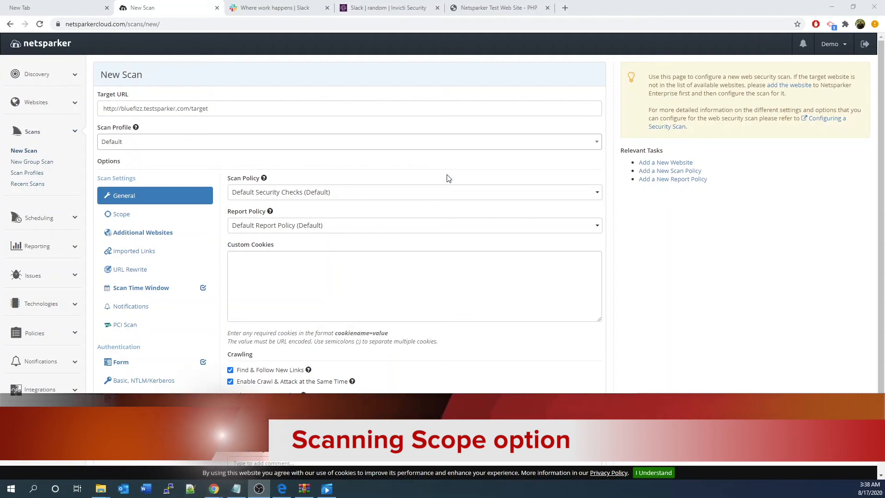
{"action": "mouse_move", "coordinate": [121, 214]}
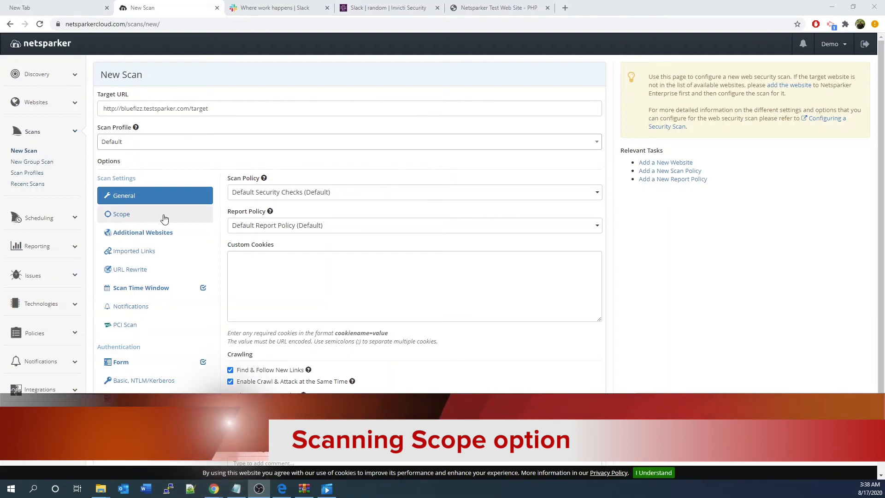
- Show the Scope tab and scroll to the Exclude URLs with RegEx list
{"action": "left_click", "coordinate": [121, 214]}
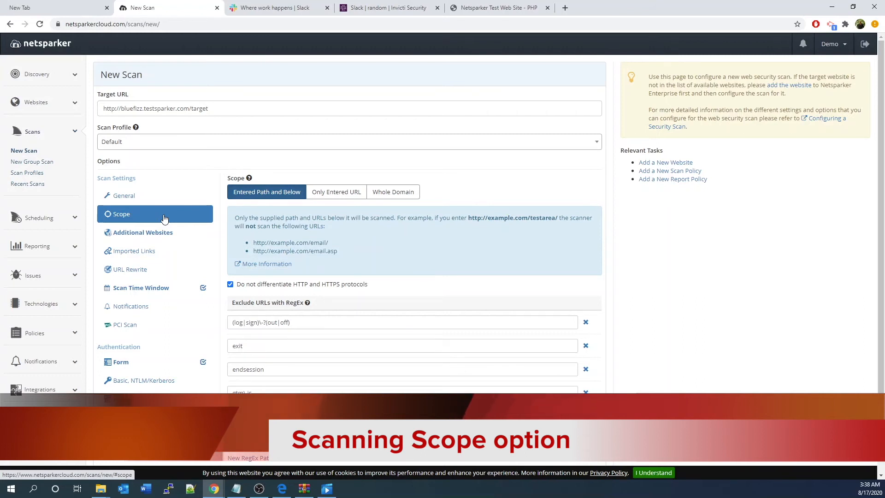
{"action": "scroll", "scroll_direction": "down", "scroll_amount": 3}
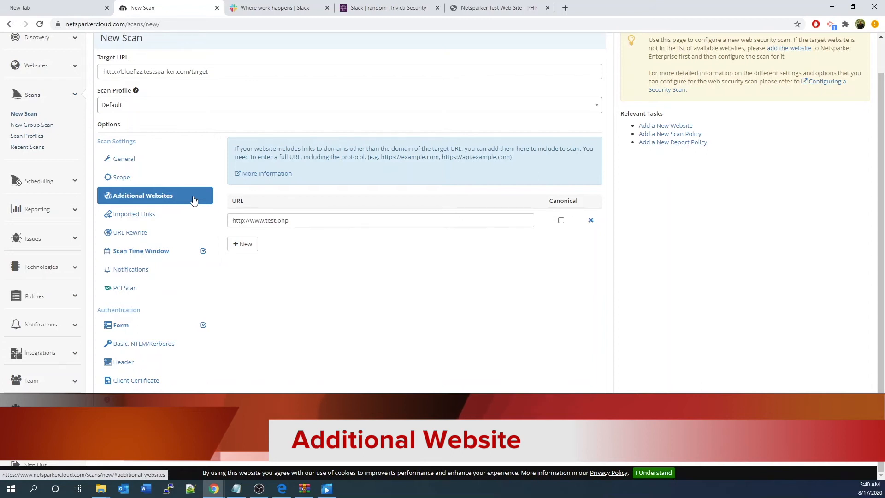
{"action": "mouse_move", "coordinate": [172, 133]}
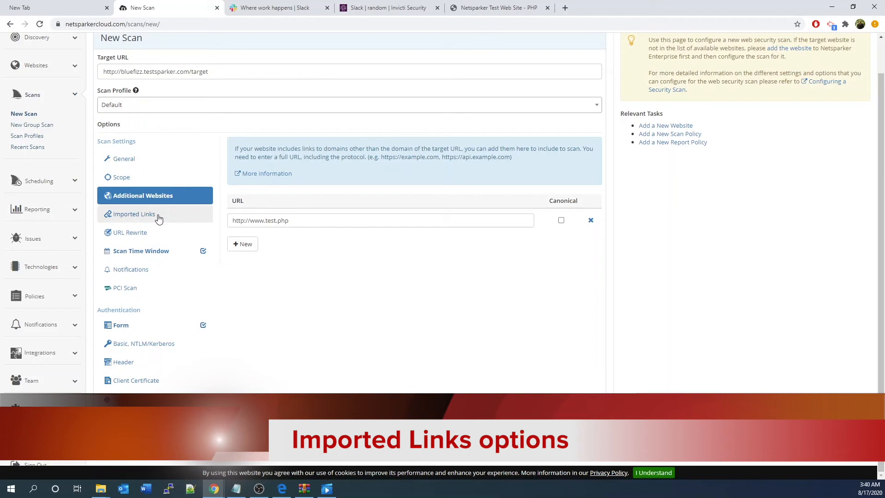
- Show the Imported Links import formats, such as ASP.NET project, Burp, CSV, Fiddler and HTTP Archive
{"action": "left_click", "coordinate": [134, 213]}
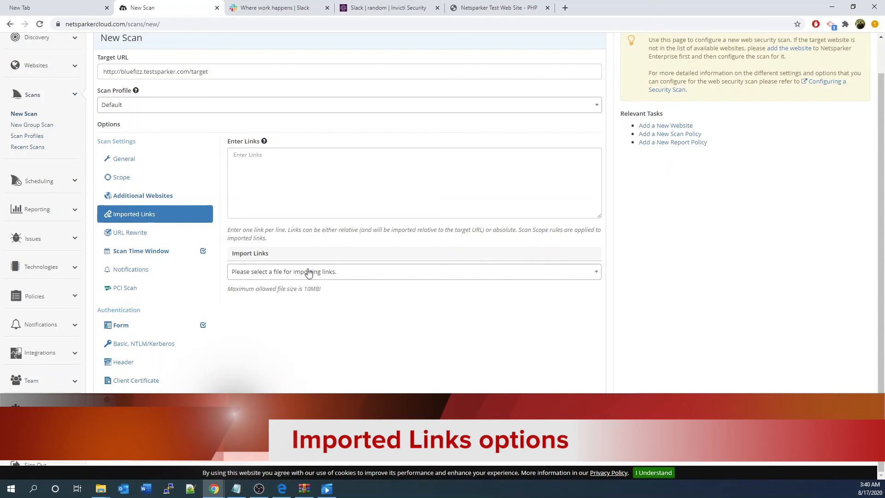
{"action": "left_click", "coordinate": [413, 272]}
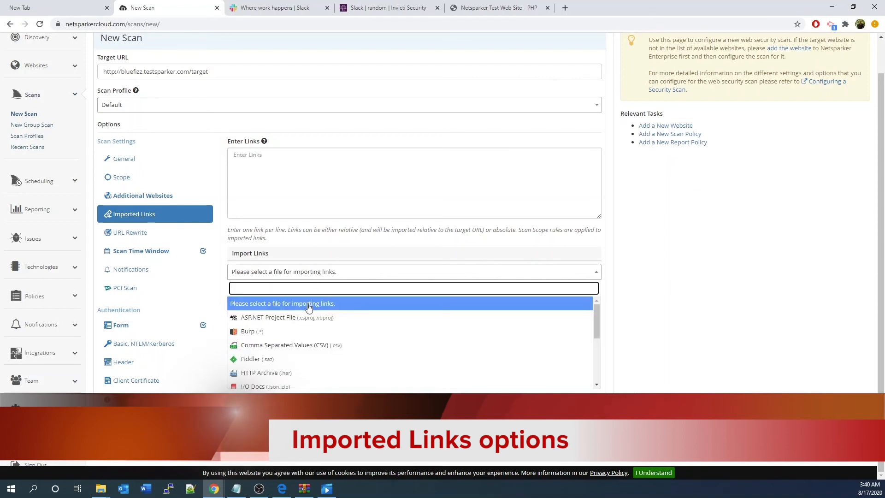
{"action": "mouse_move", "coordinate": [309, 360]}
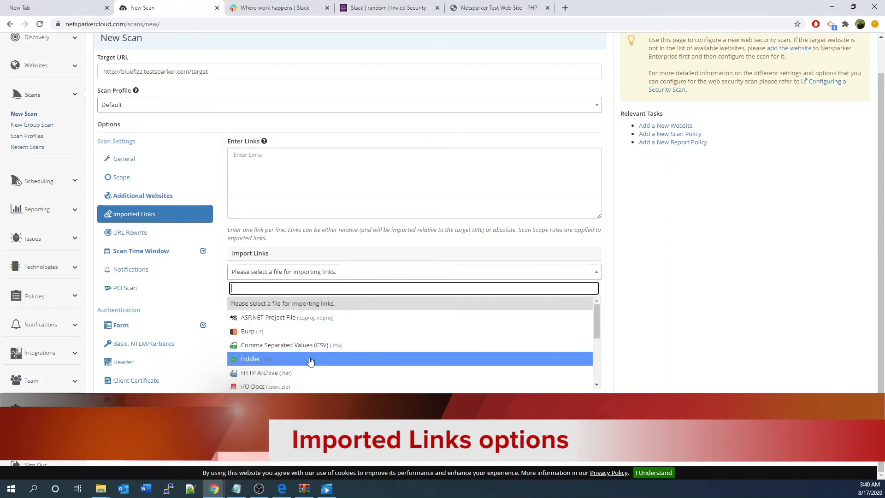
{"action": "mouse_move", "coordinate": [312, 349]}
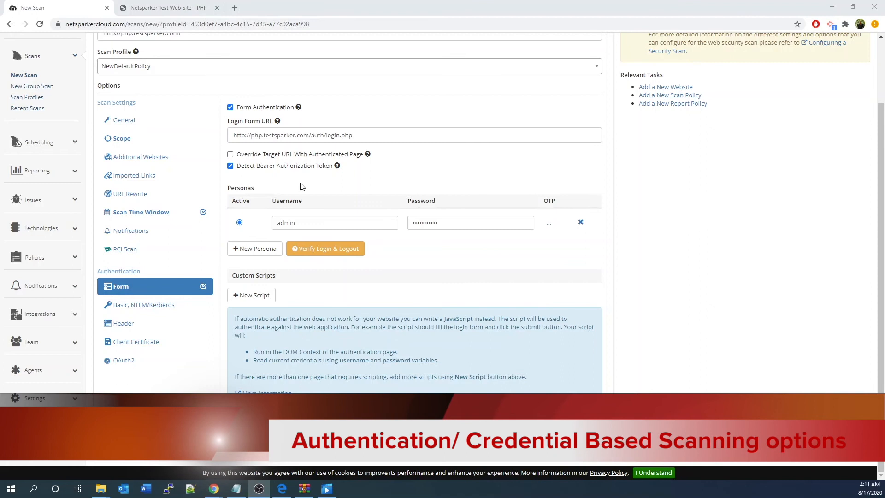
{"action": "mouse_move", "coordinate": [292, 189]}
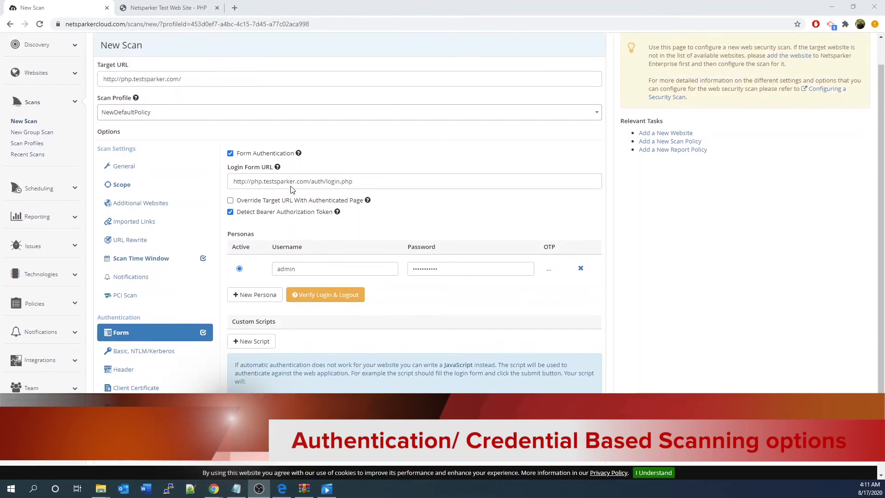
{"action": "mouse_move", "coordinate": [130, 336]}
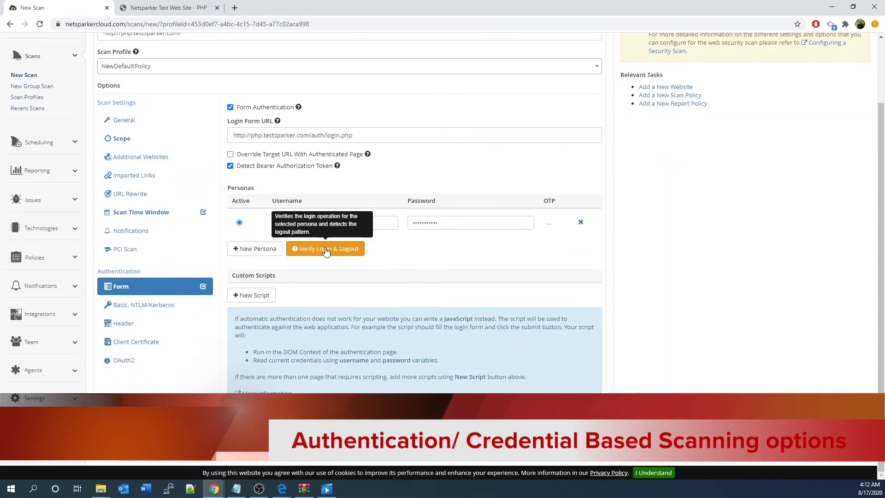
- Verify the admin persona's login and logout and accept the passed verification result
{"action": "left_click", "coordinate": [325, 249]}
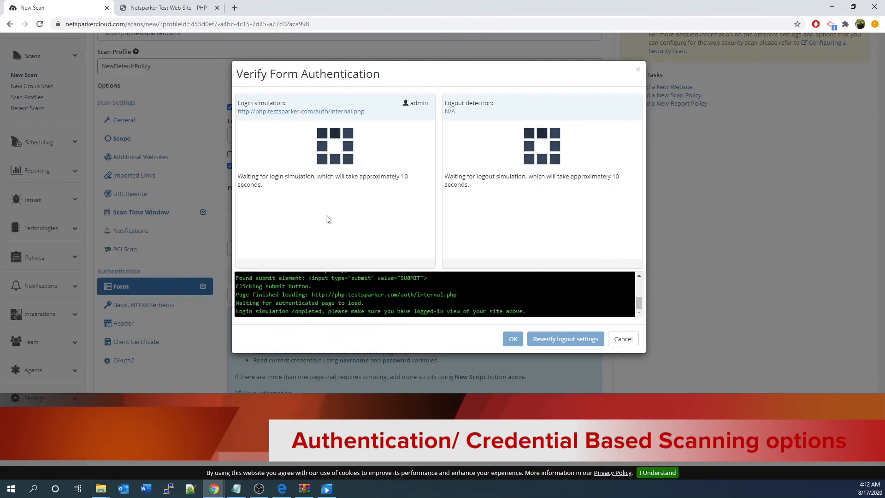
{"action": "left_click", "coordinate": [512, 338]}
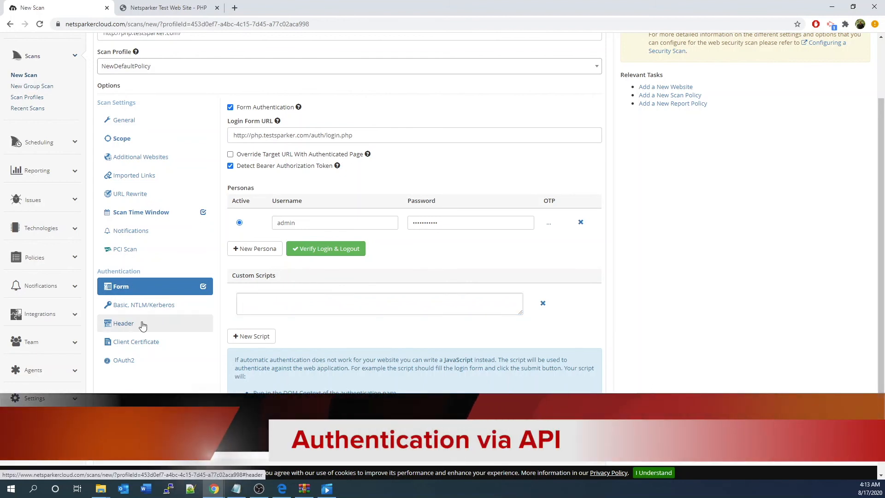
- Add a new custom authentication header row, starting its name with 'A'
{"action": "left_click", "coordinate": [123, 323]}
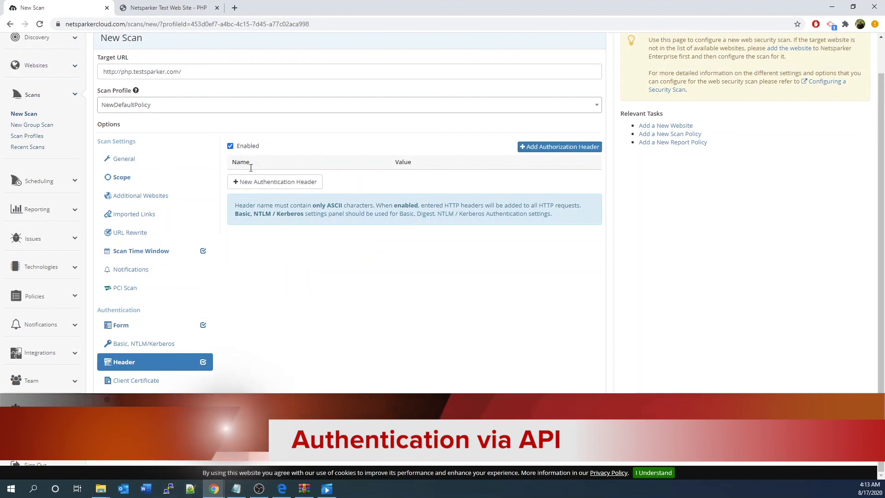
{"action": "left_click", "coordinate": [274, 181]}
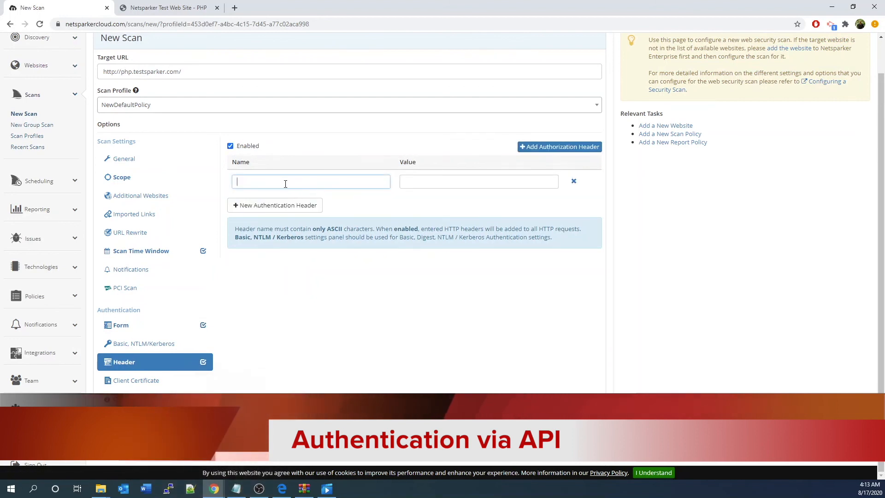
{"action": "type", "text": "A"}
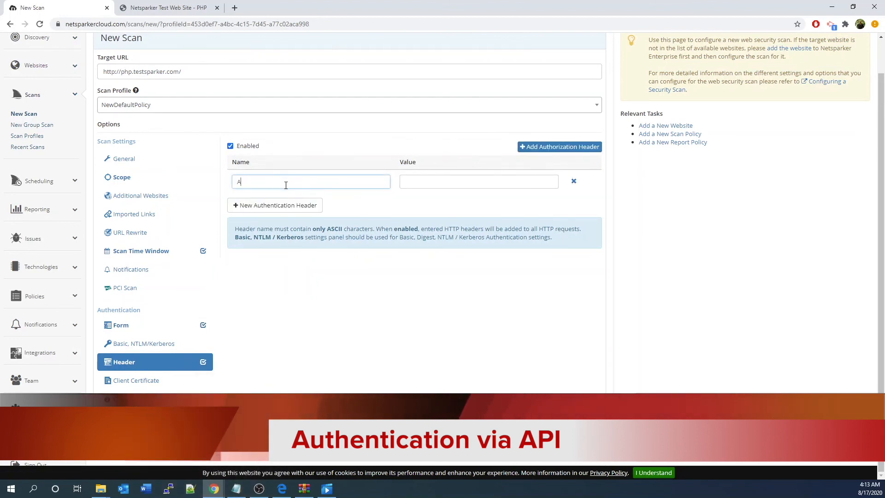
{"action": "left_click", "coordinate": [124, 398]}
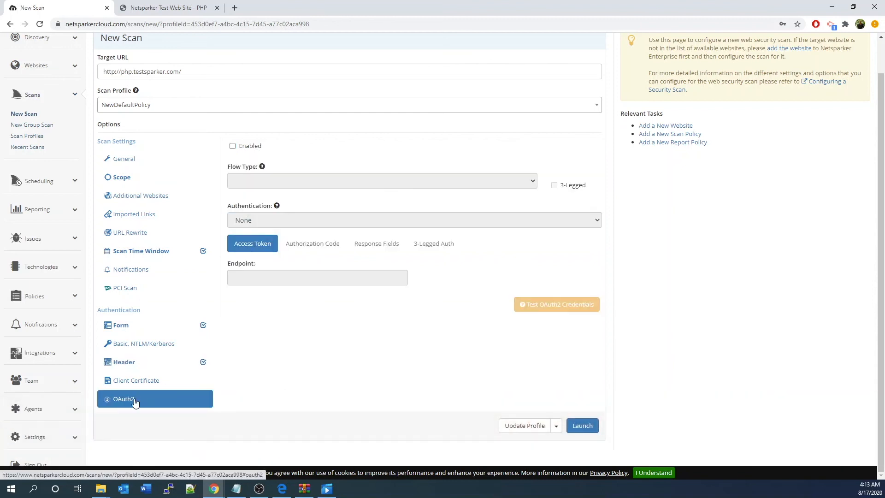
- Enable OAuth2 with the Client Credentials flow, showing grant_type, client_id, client_secret and scope fields
{"action": "left_click", "coordinate": [232, 145]}
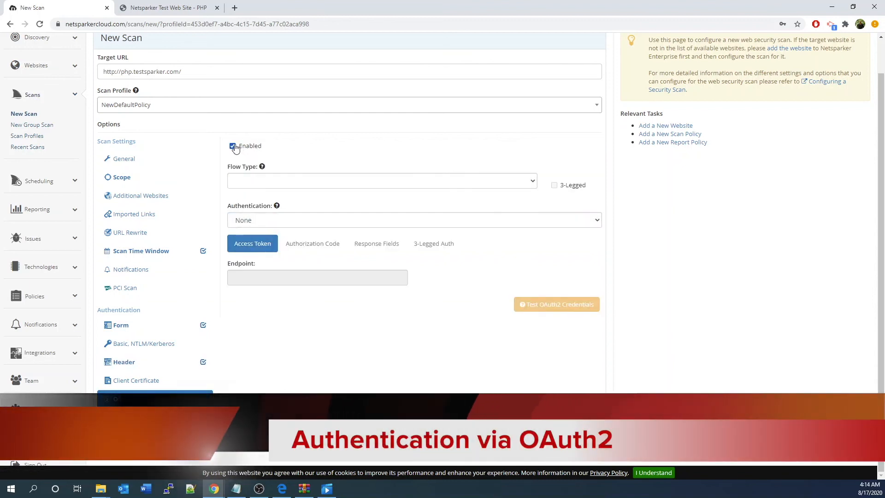
{"action": "left_click", "coordinate": [382, 180]}
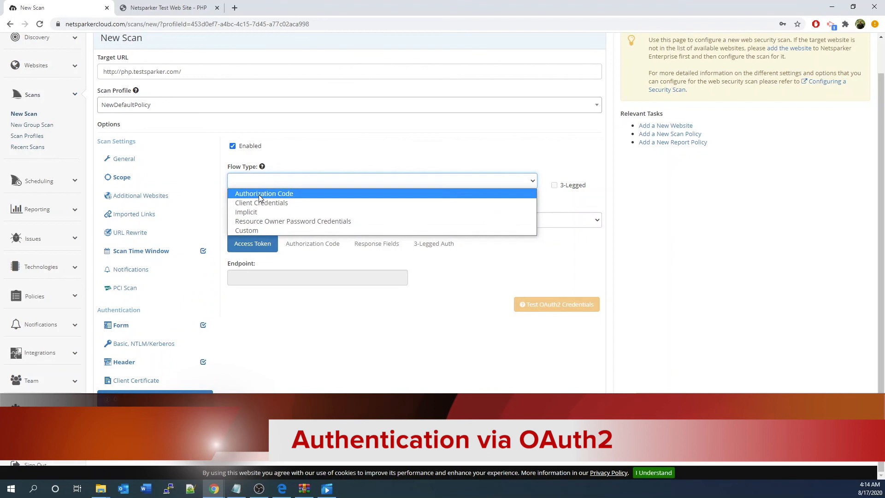
{"action": "mouse_move", "coordinate": [262, 202]}
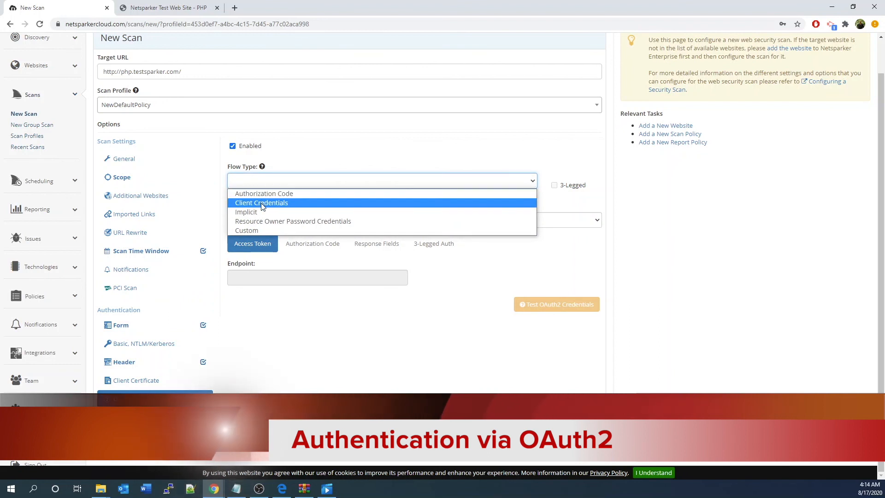
{"action": "left_click", "coordinate": [261, 202]}
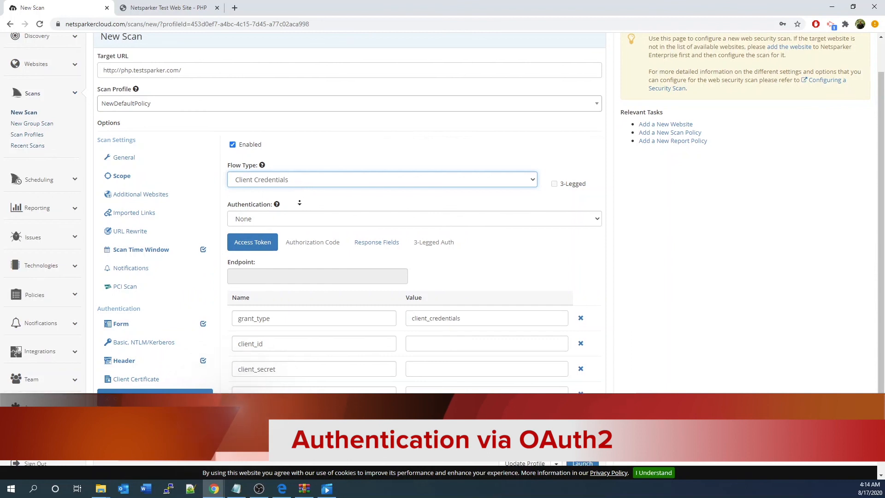
{"action": "scroll", "scroll_direction": "down", "scroll_amount": 3}
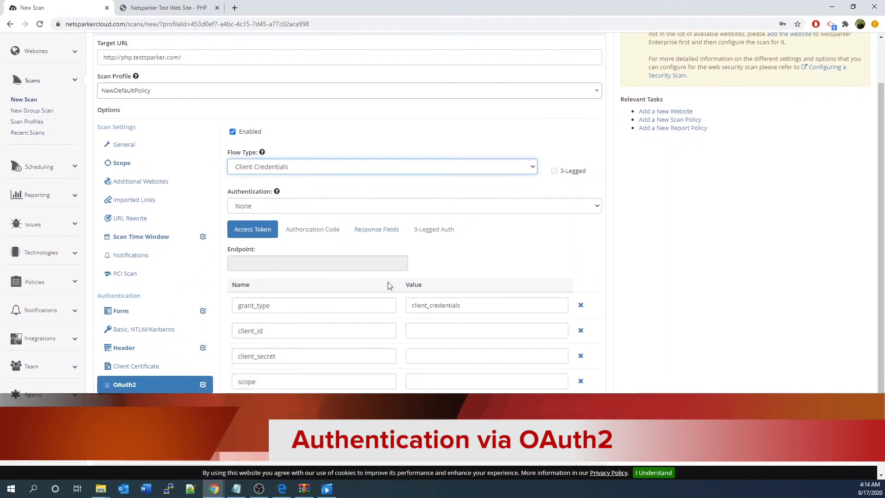
{"action": "mouse_move", "coordinate": [229, 298]}
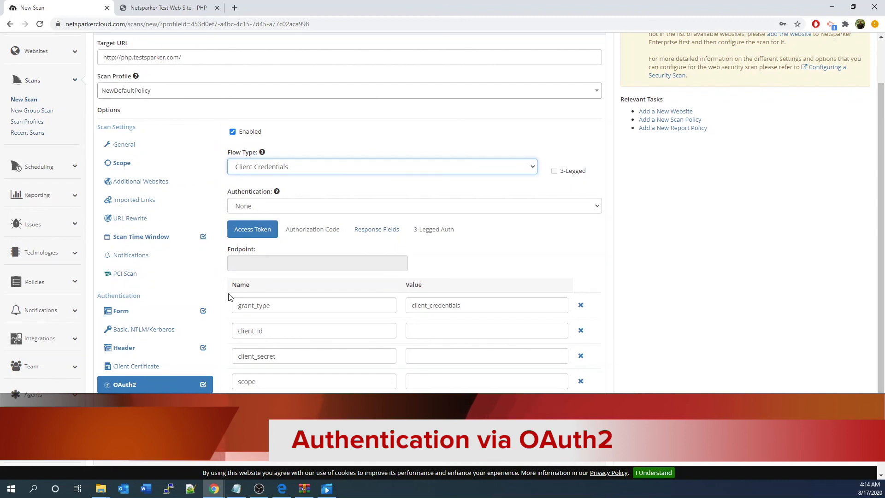